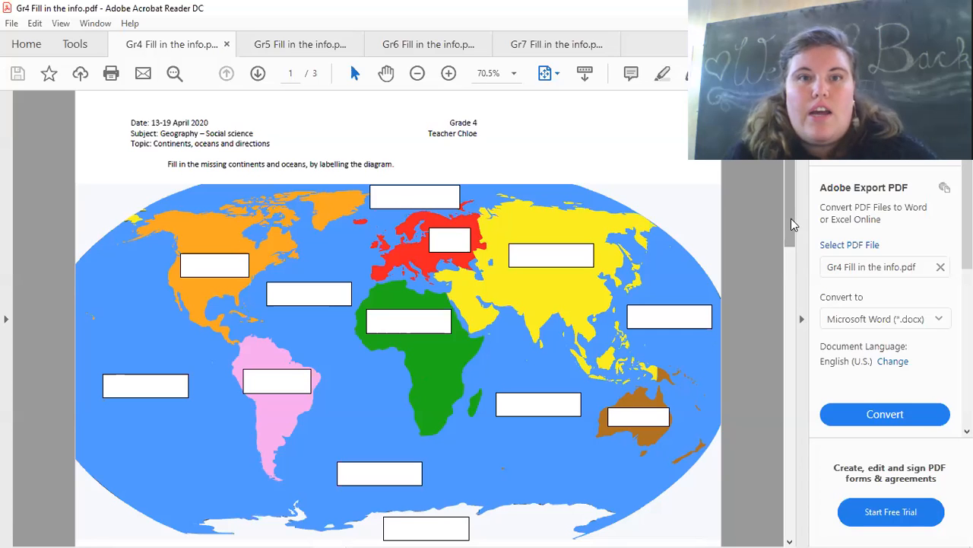
{"action": "mouse_move", "coordinate": [797, 257]}
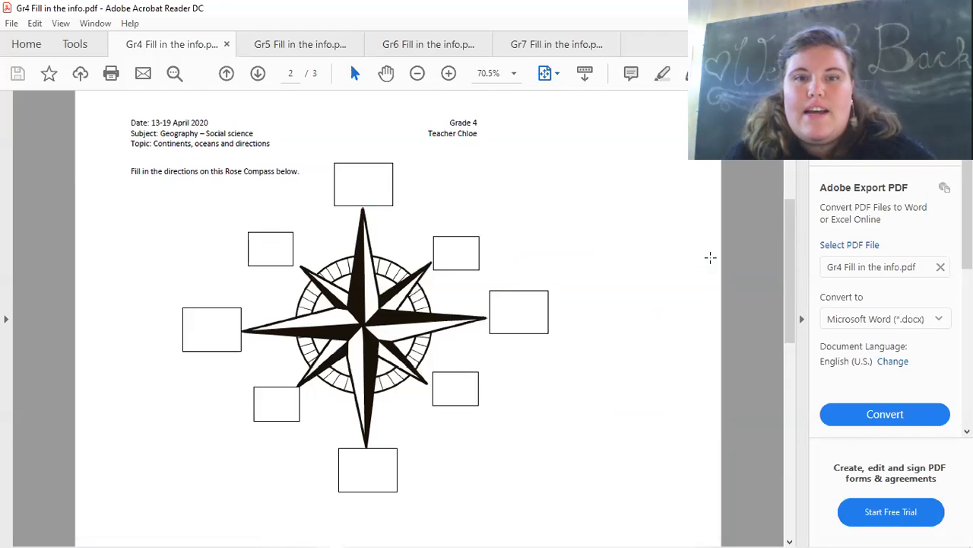
Advance the Grade 4 worksheet to page 3, the treasure map direction questions
{"action": "left_click", "coordinate": [257, 73]}
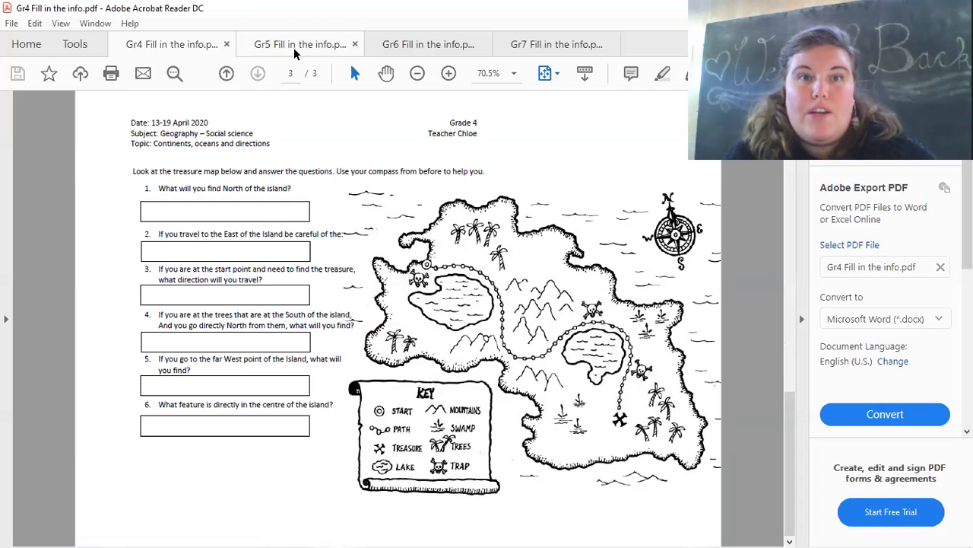
Switch to the Gr5 Fill in the info.pdf worksheet with its neighbourhood map questions
{"action": "left_click", "coordinate": [298, 44]}
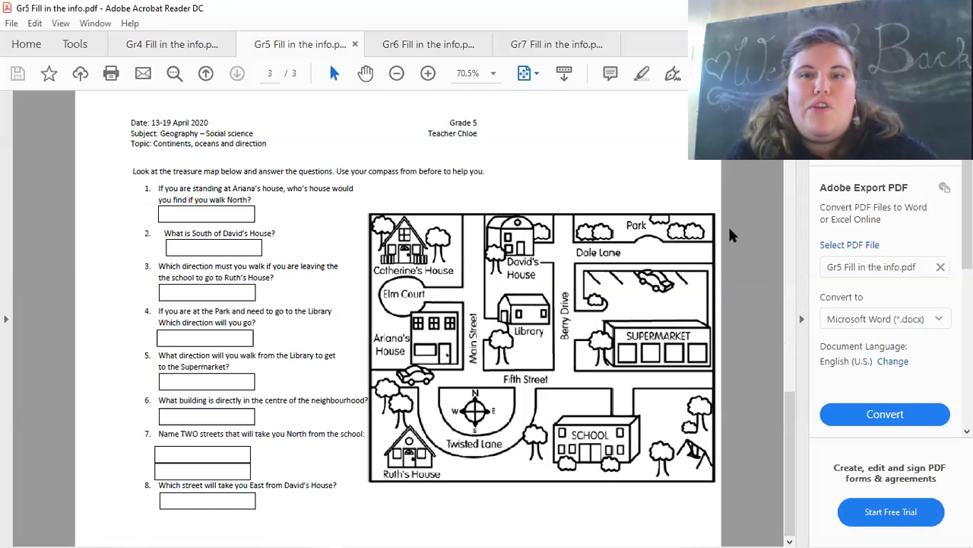
{"action": "mouse_move", "coordinate": [787, 180]}
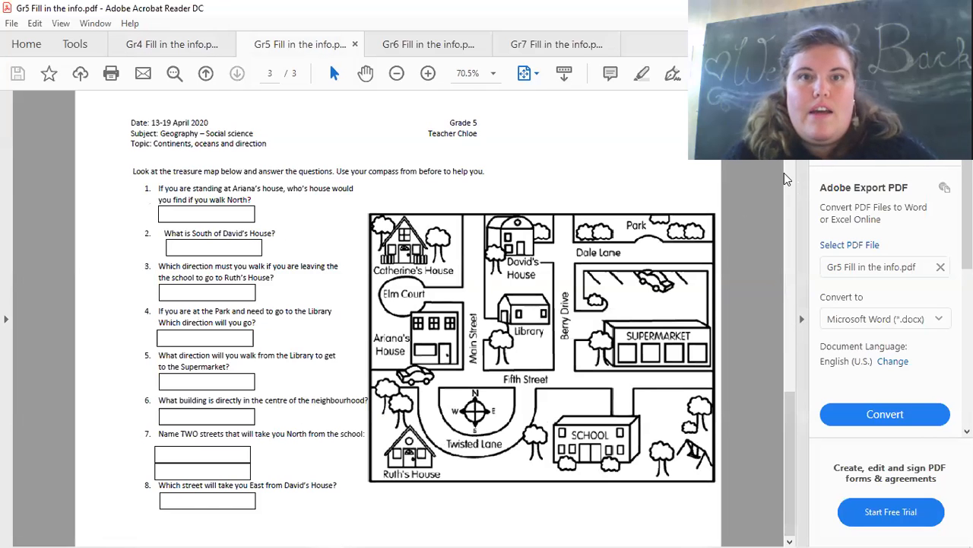
View the Grade 6 pirate grid map, then reach the Grade 7 A Day Around Town page
{"action": "left_click", "coordinate": [429, 42]}
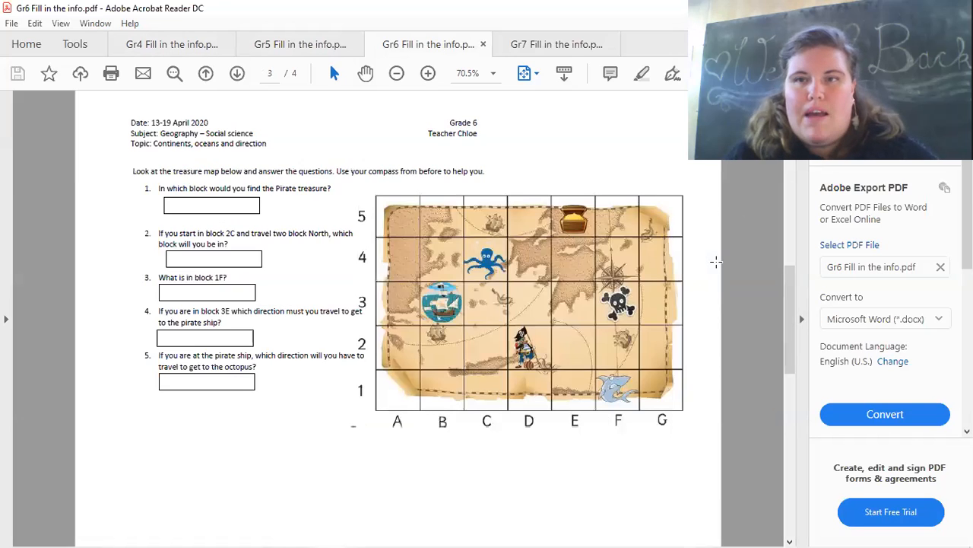
{"action": "mouse_move", "coordinate": [934, 176]}
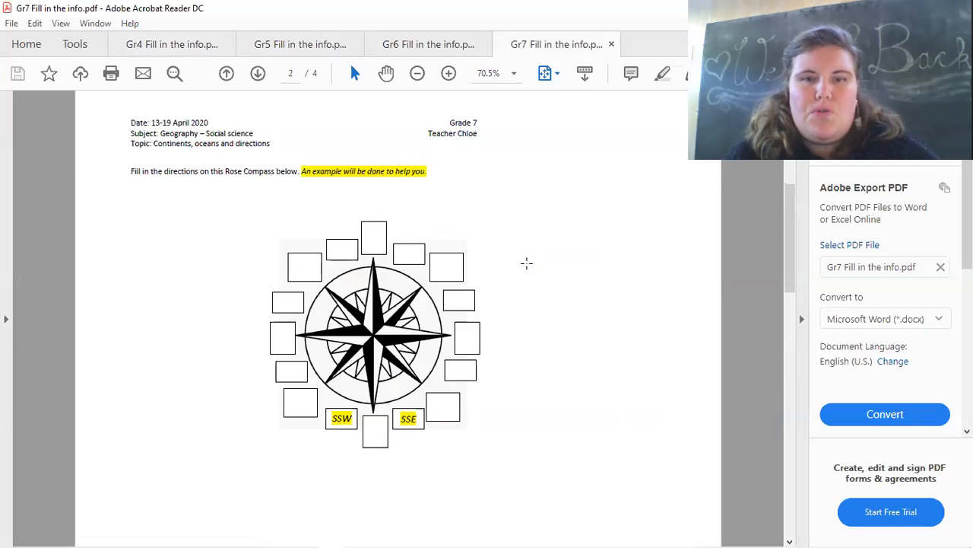
{"action": "left_click", "coordinate": [257, 73]}
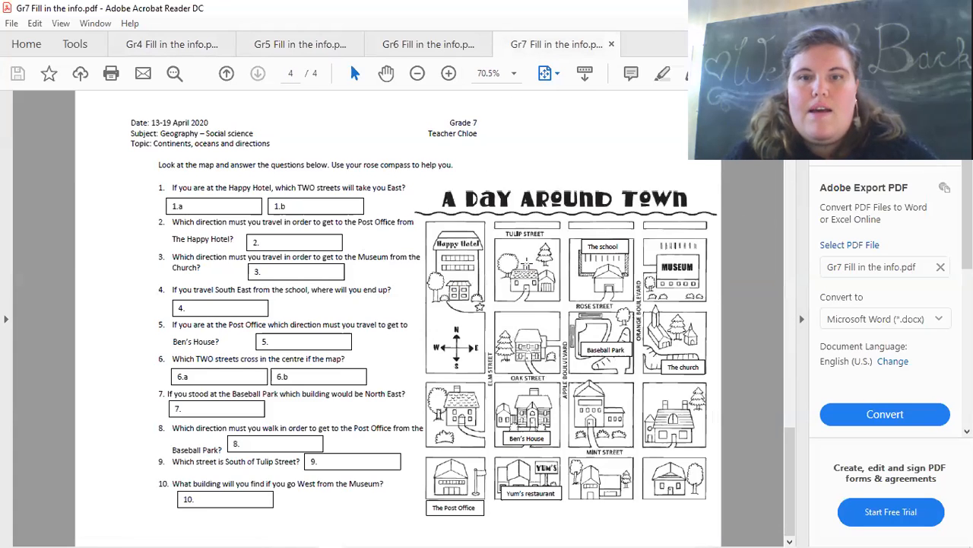